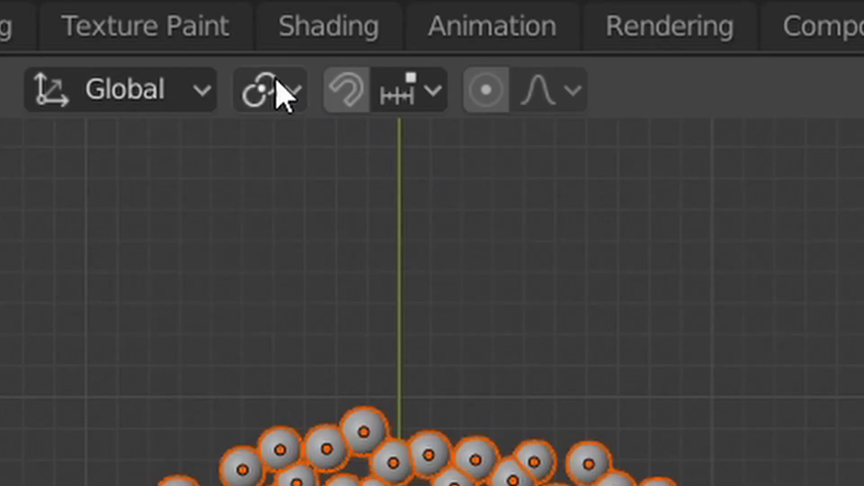
- Browse the site's free Blender scripts page, then show the Squarespace Marketing section with email campaigns, SEO and engagement tools
scroll("down", 3)
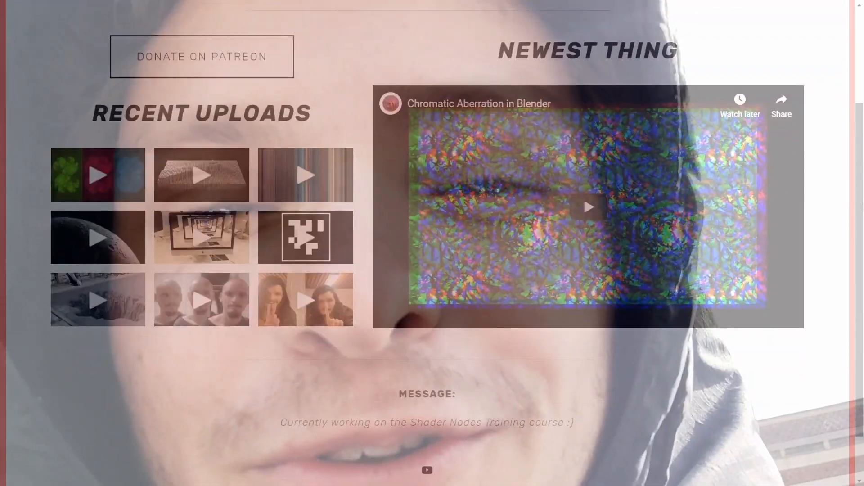
left_click(111, 34)
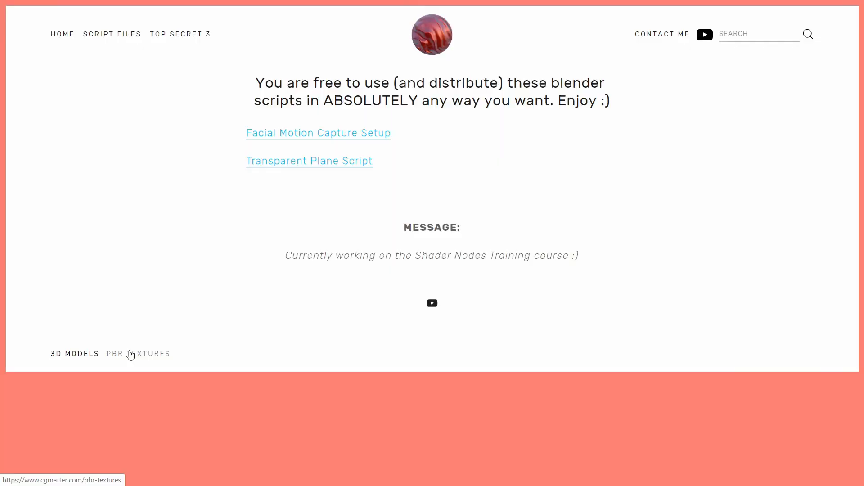
left_click(138, 353)
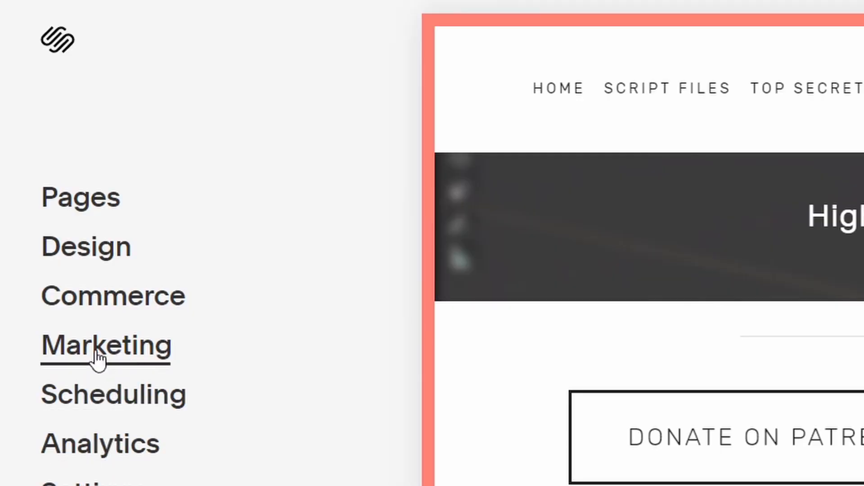
left_click(106, 346)
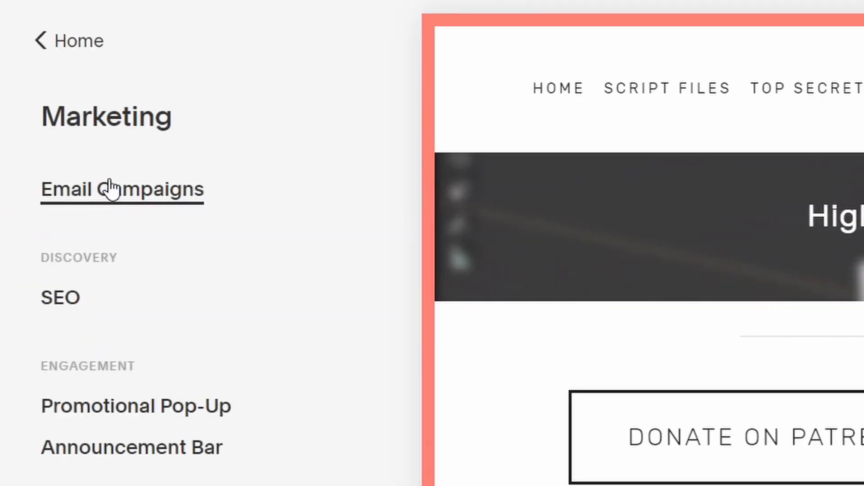